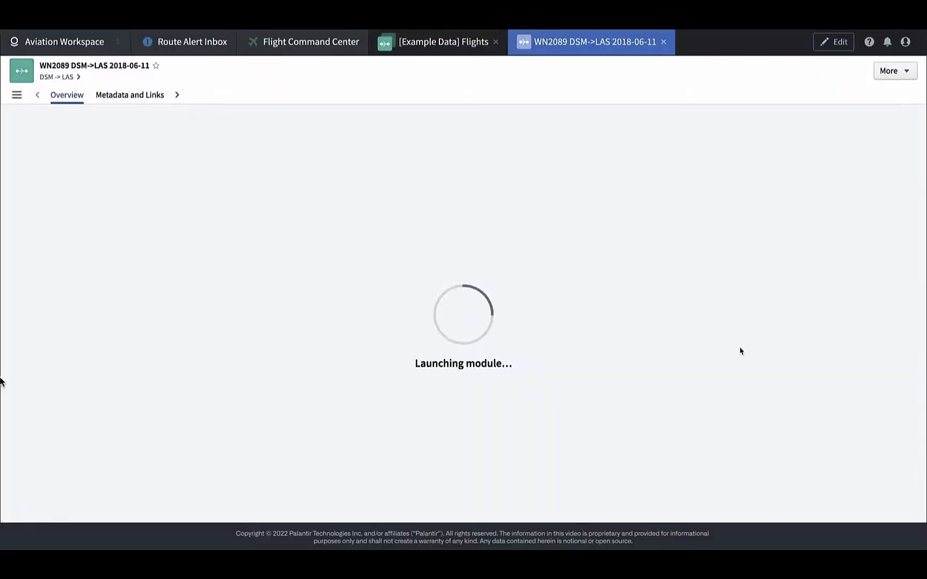
Step: Open the new Workshop module in the editor, showing two empty side-by-side sections
{"action": "left_click", "coordinate": [310, 41]}
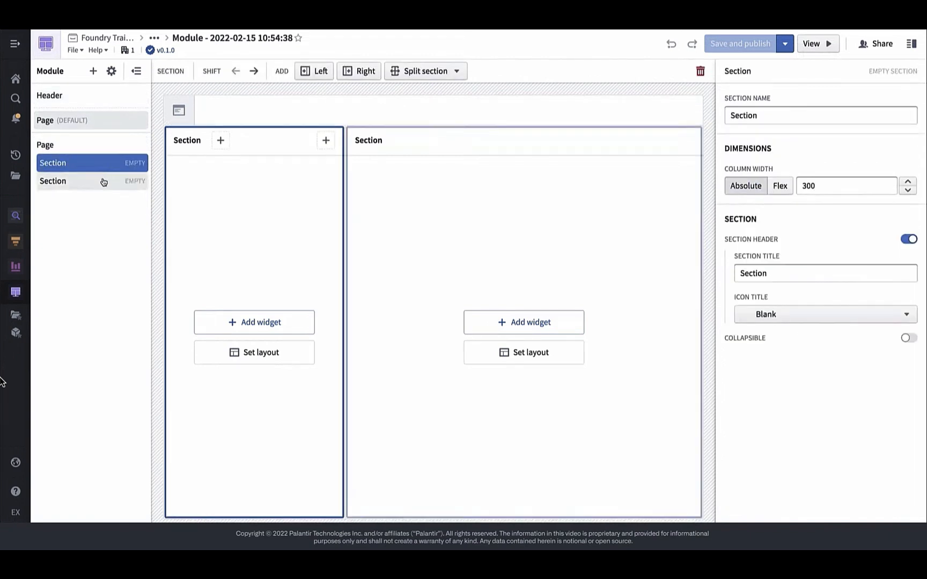
Step: Select the right-hand Section from the left outline to configure it
{"action": "left_click", "coordinate": [52, 181]}
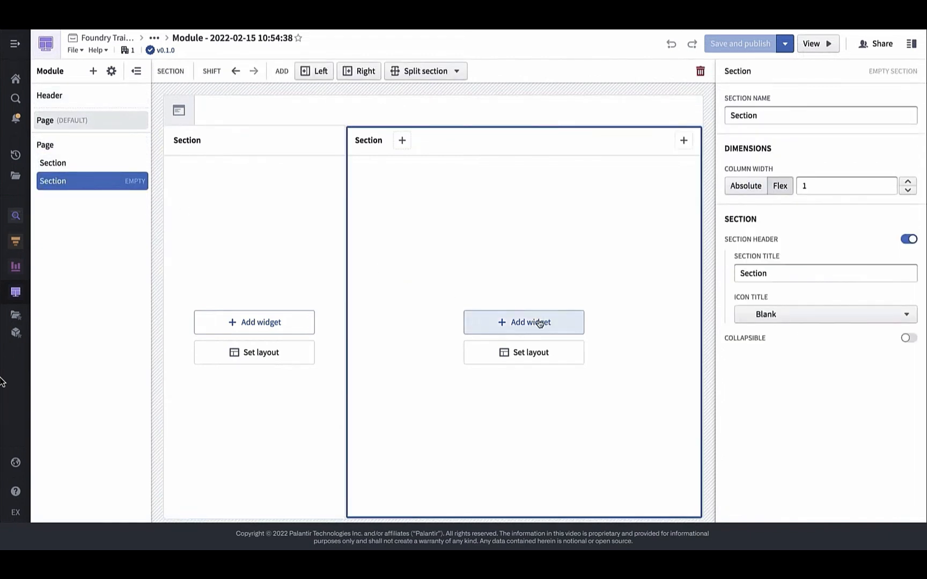